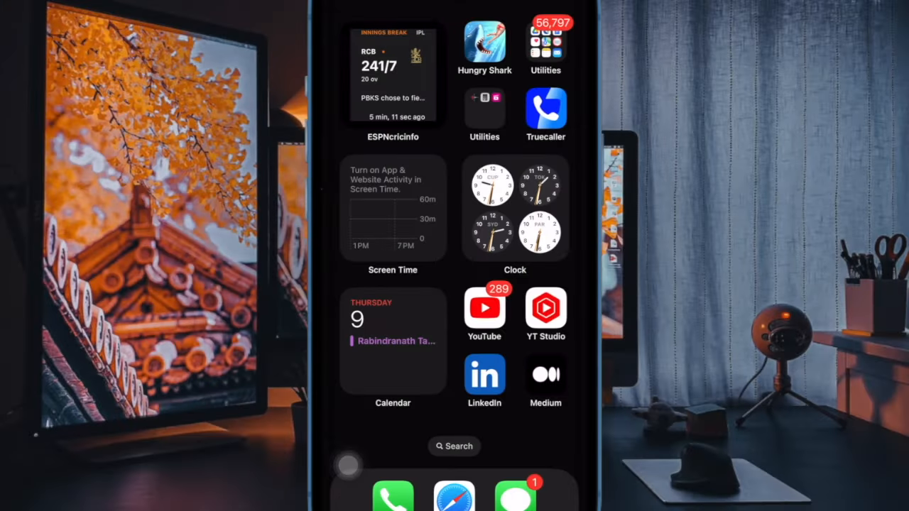
Swipe through the Home Screen, then open Settings from the Utilities folder.
scroll(left, 3)
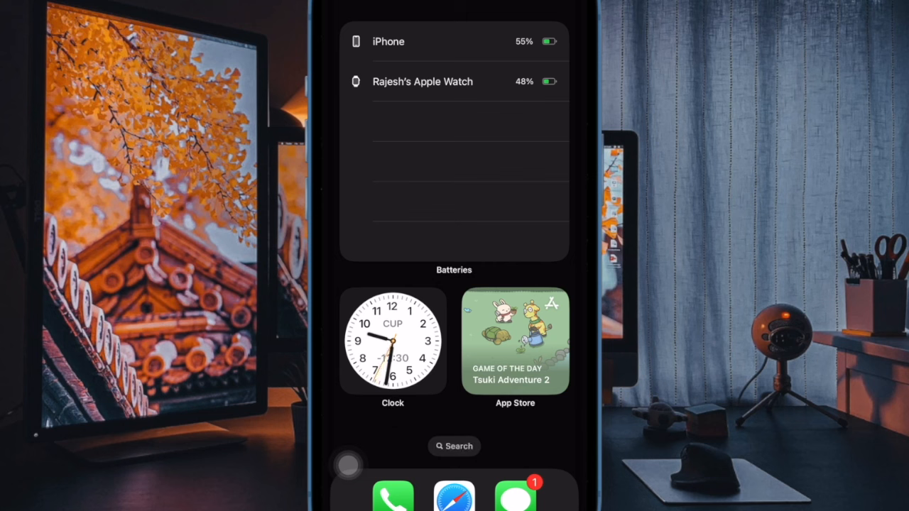
scroll(right, 3)
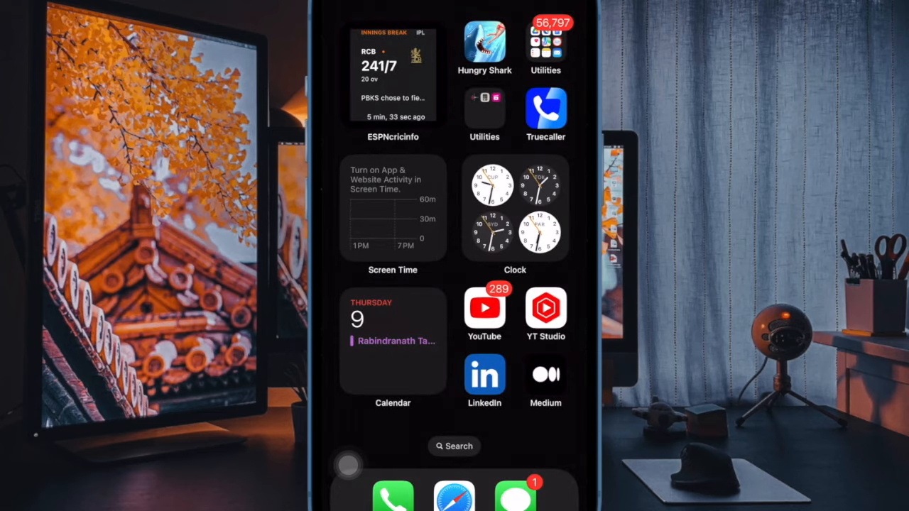
click(486, 39)
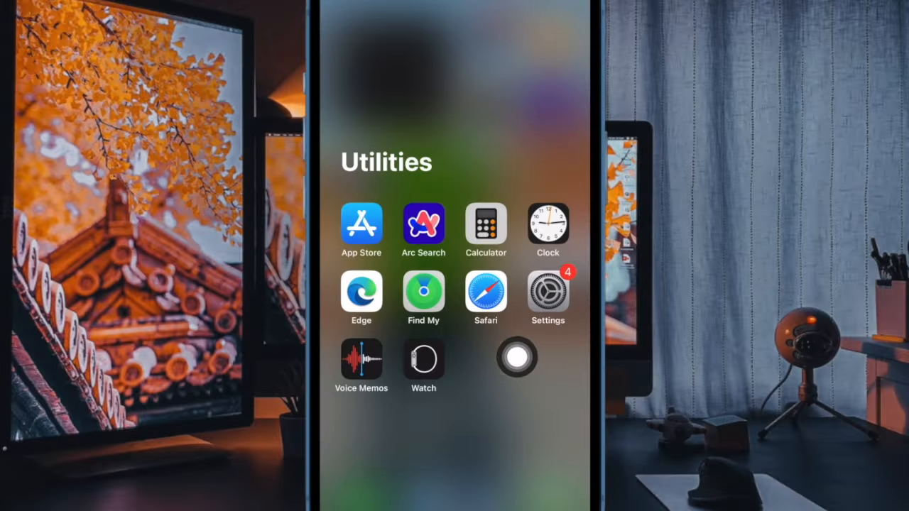
mouse_move(485, 291)
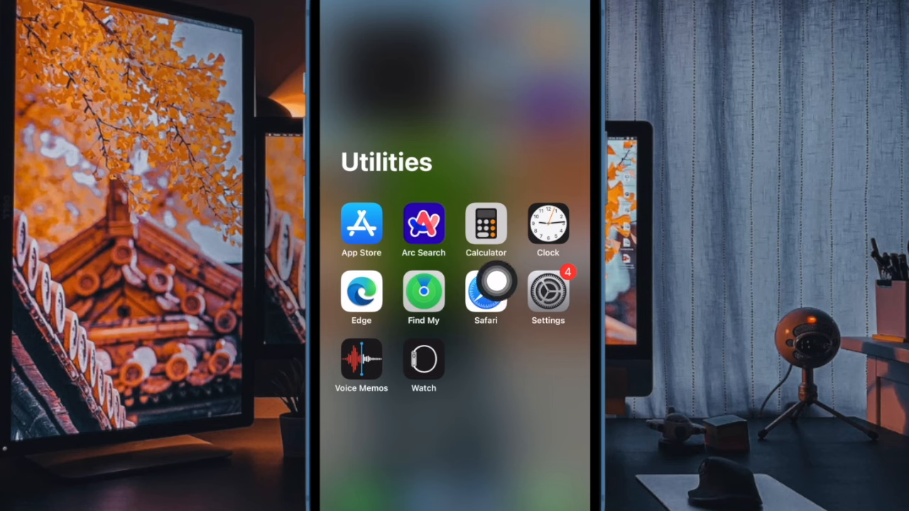
click(547, 291)
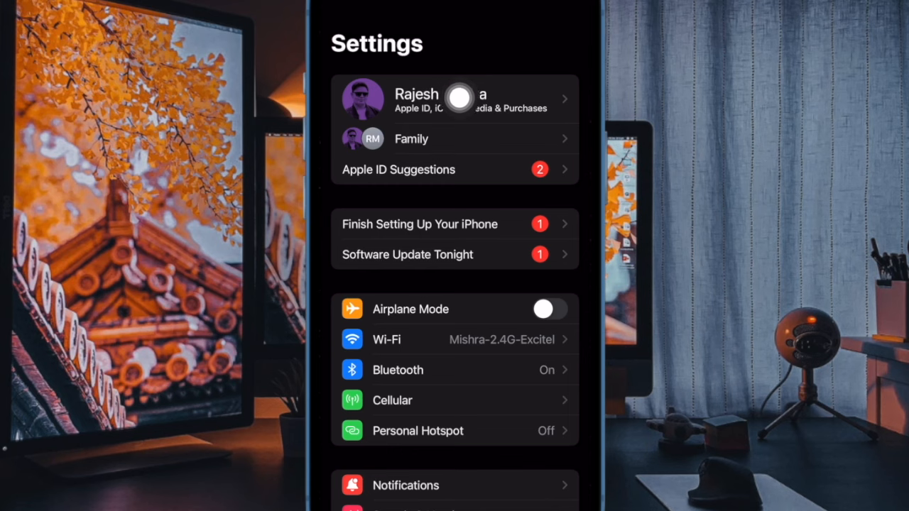
click(455, 98)
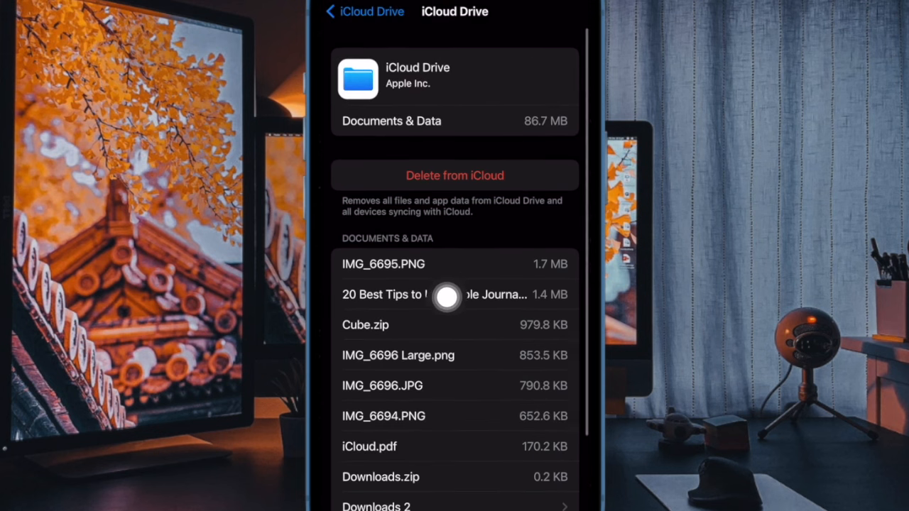
mouse_move(441, 150)
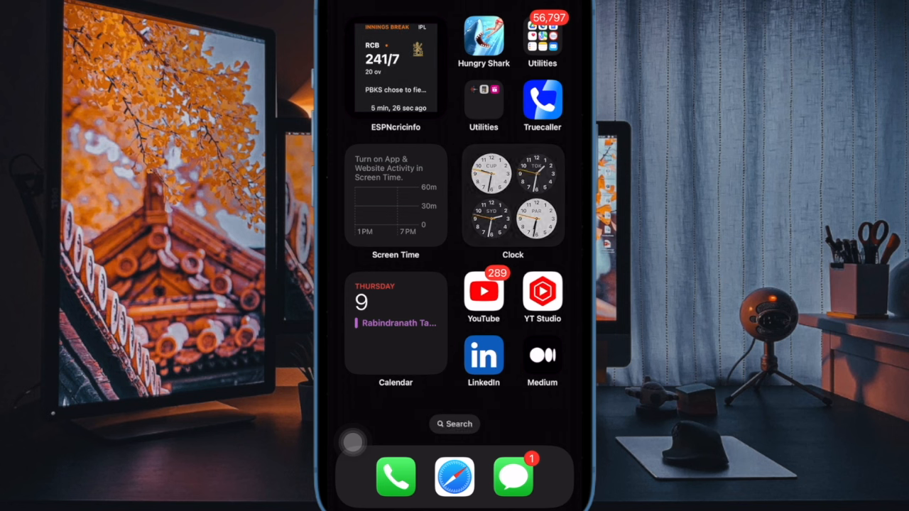
Bring up the World Clock widget's menu and choose Edit Widget.
click(512, 197)
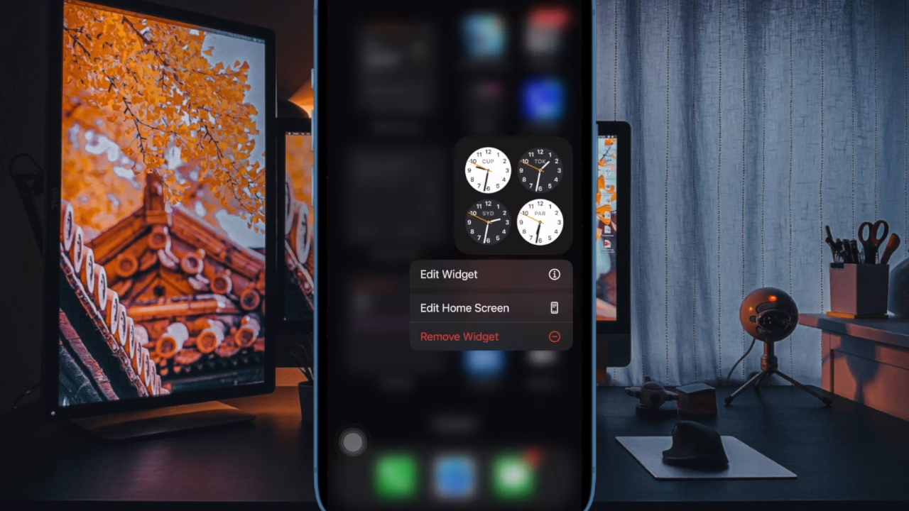
click(449, 275)
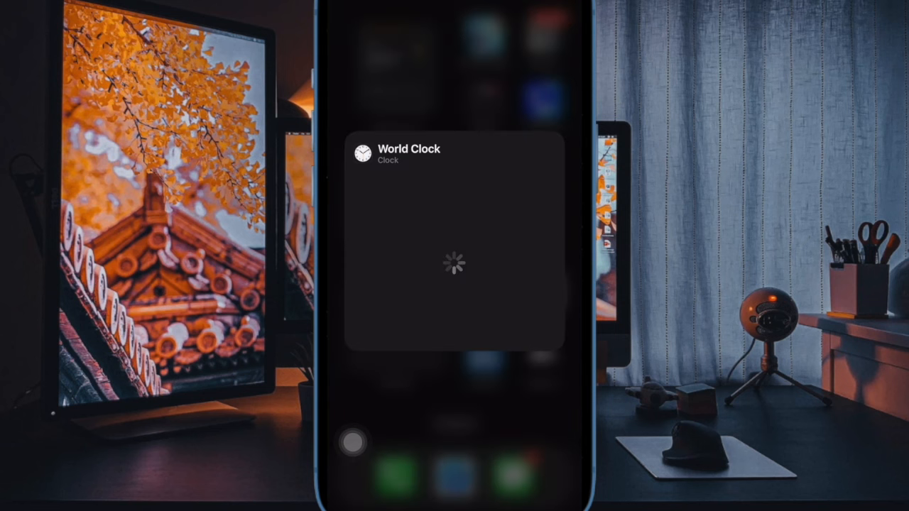